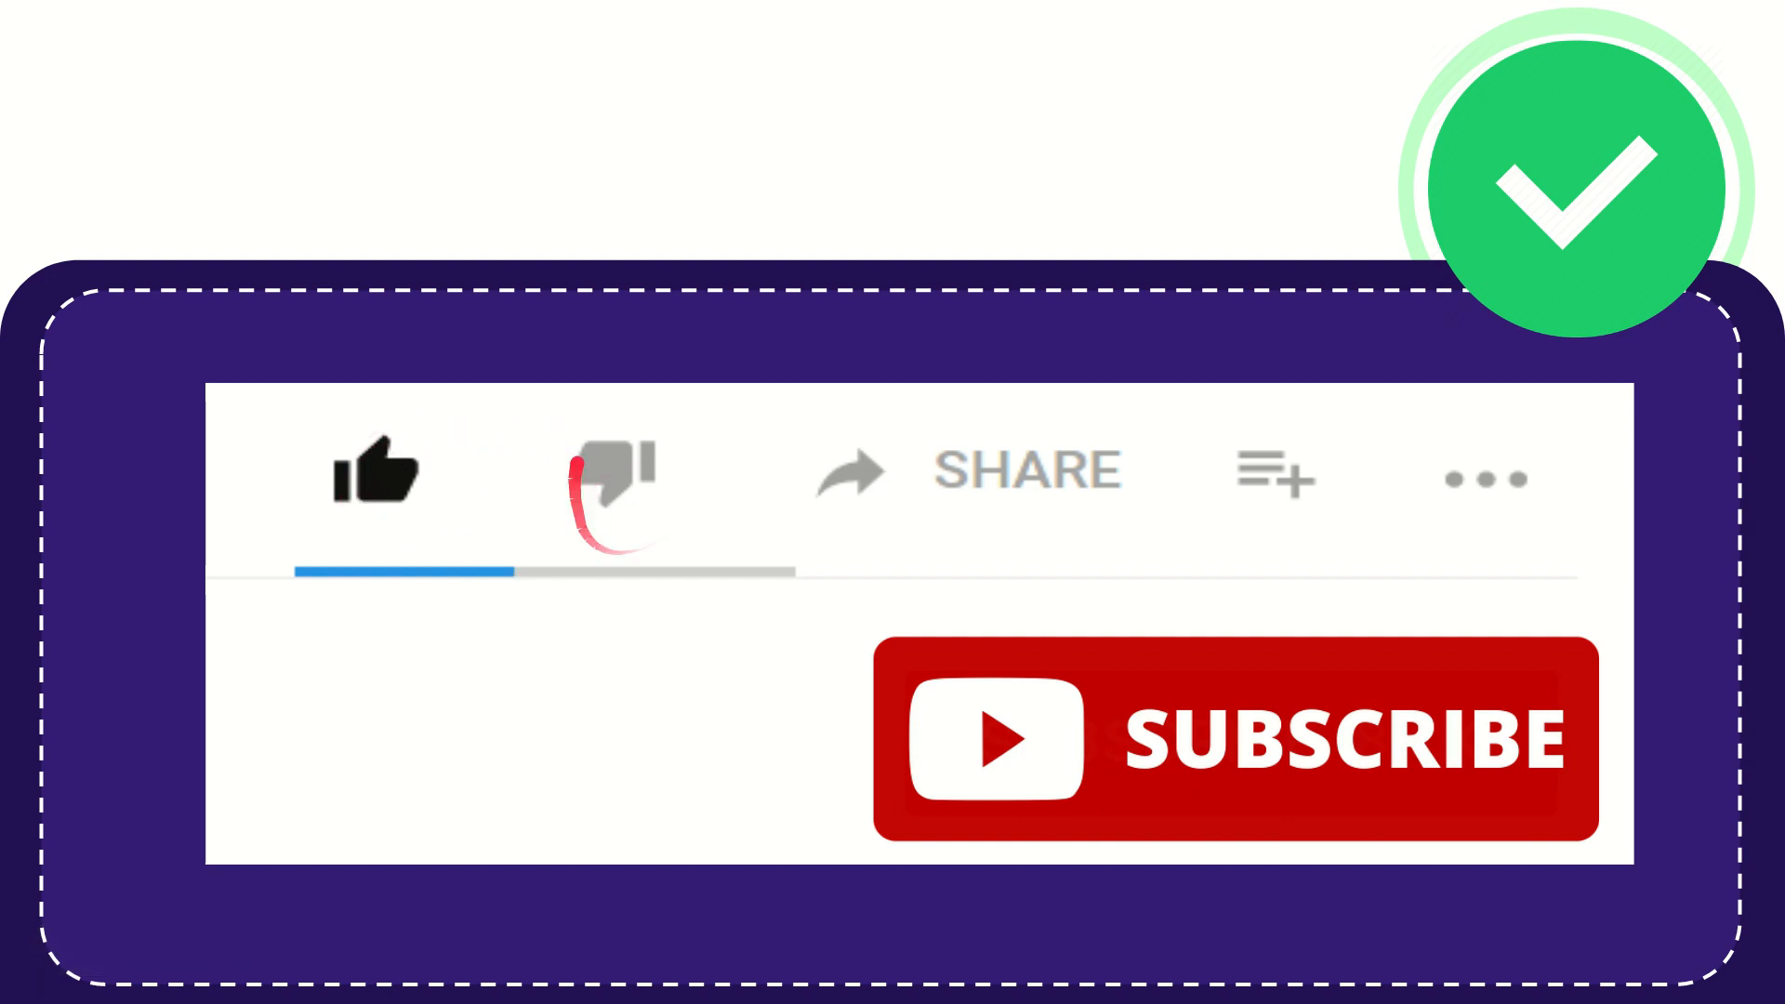
pyautogui.click(612, 473)
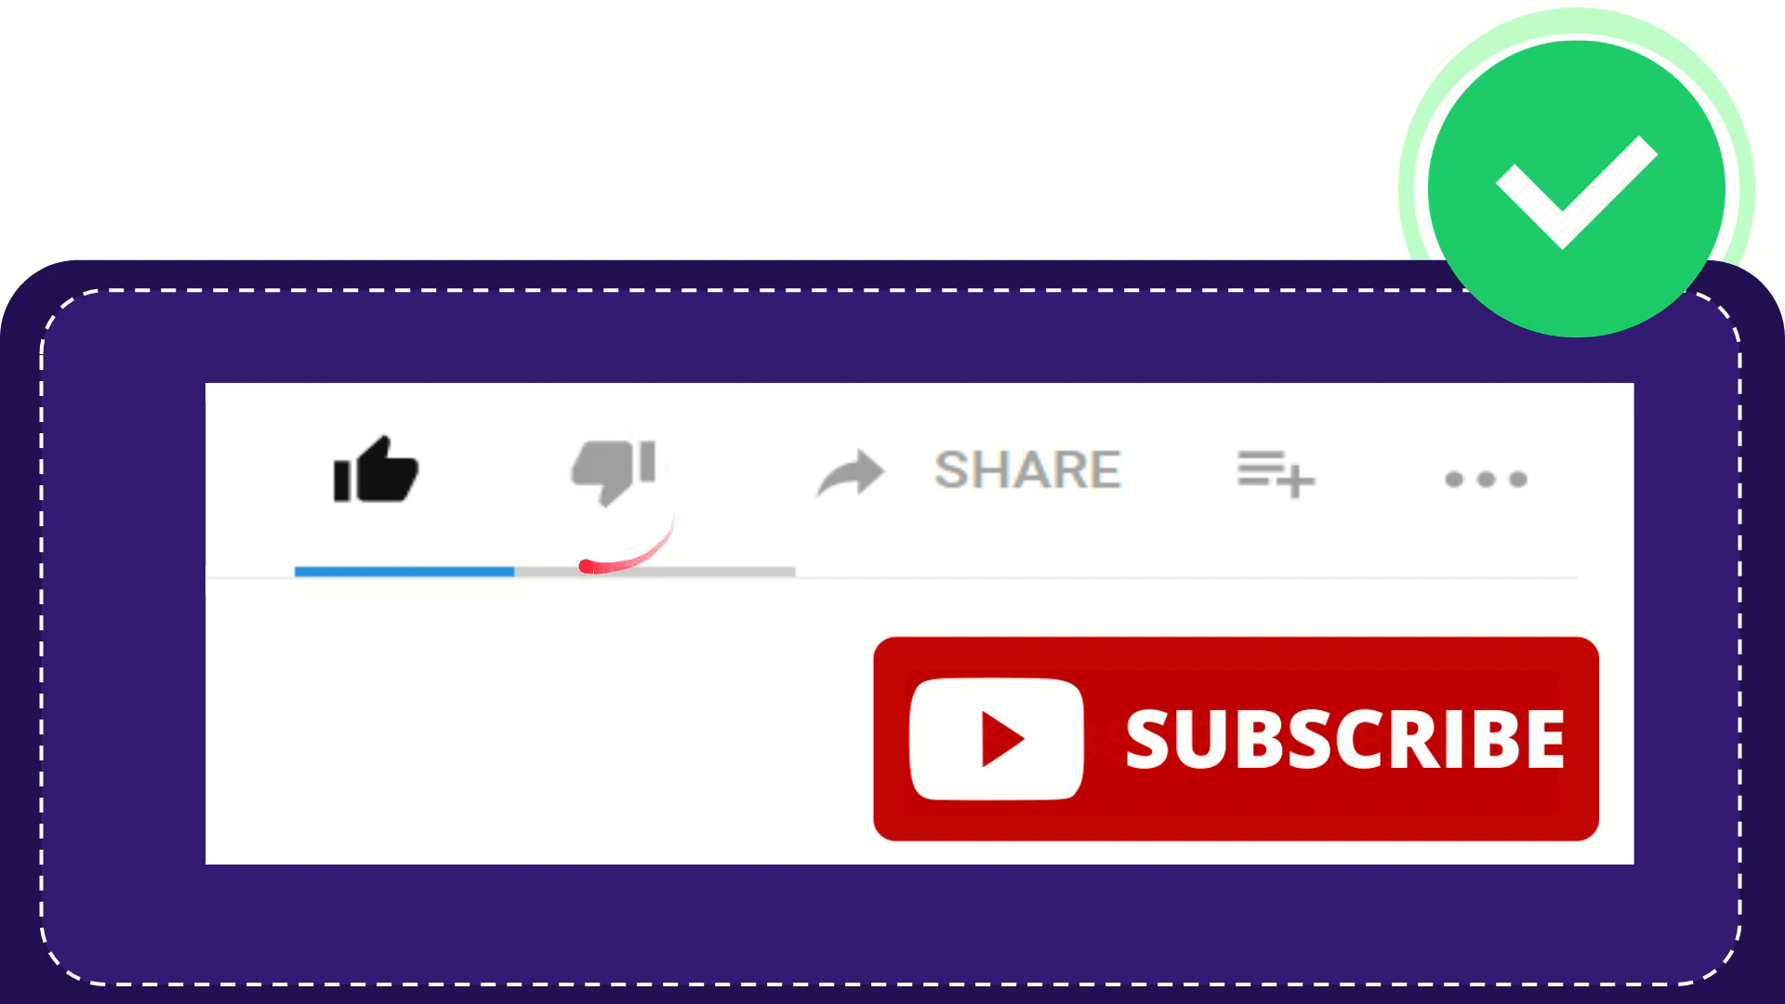
pyautogui.click(612, 472)
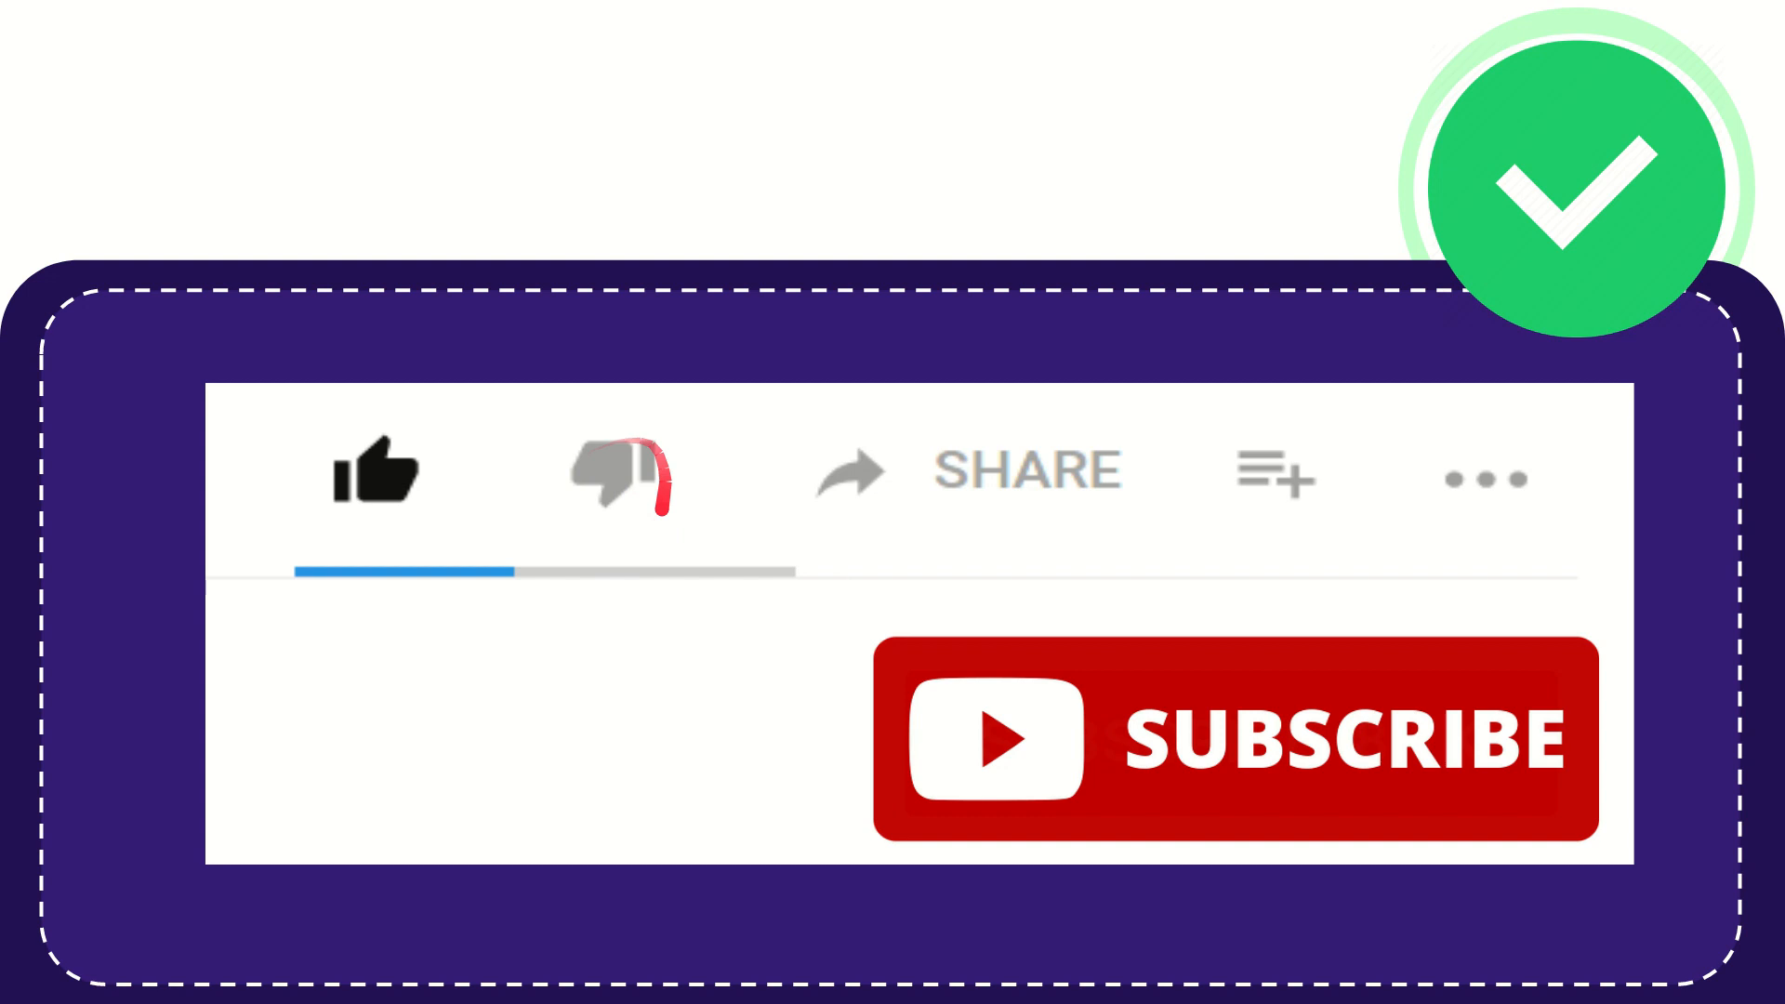